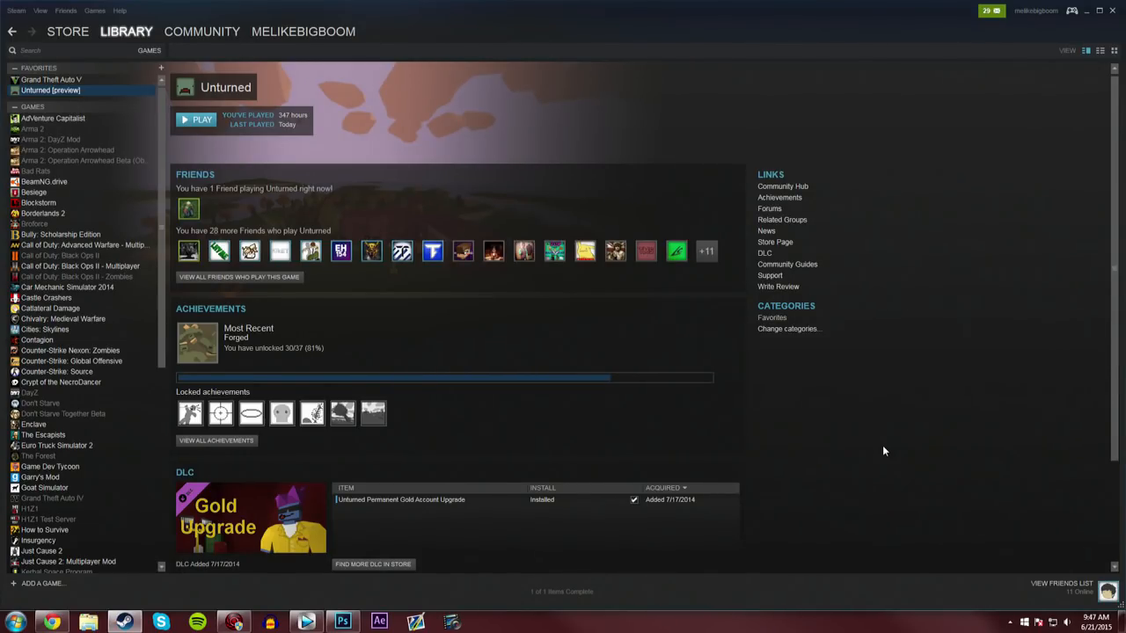
mouse_move(862, 450)
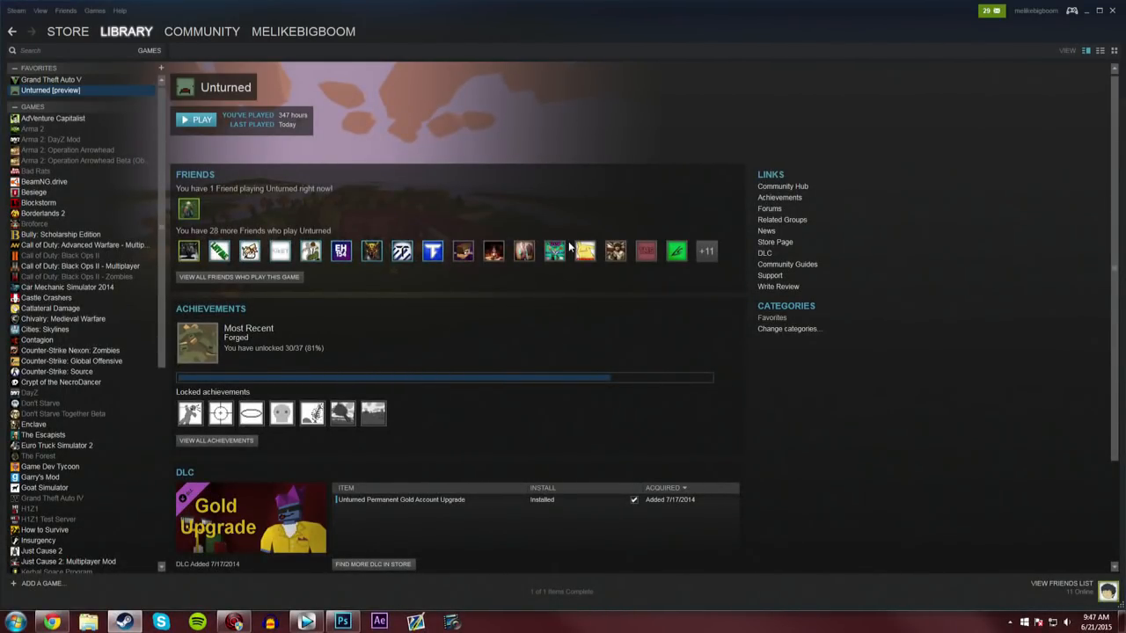
Open Unturned's Community Hub Workshop and list its 31 subscribed items
right_click(50, 89)
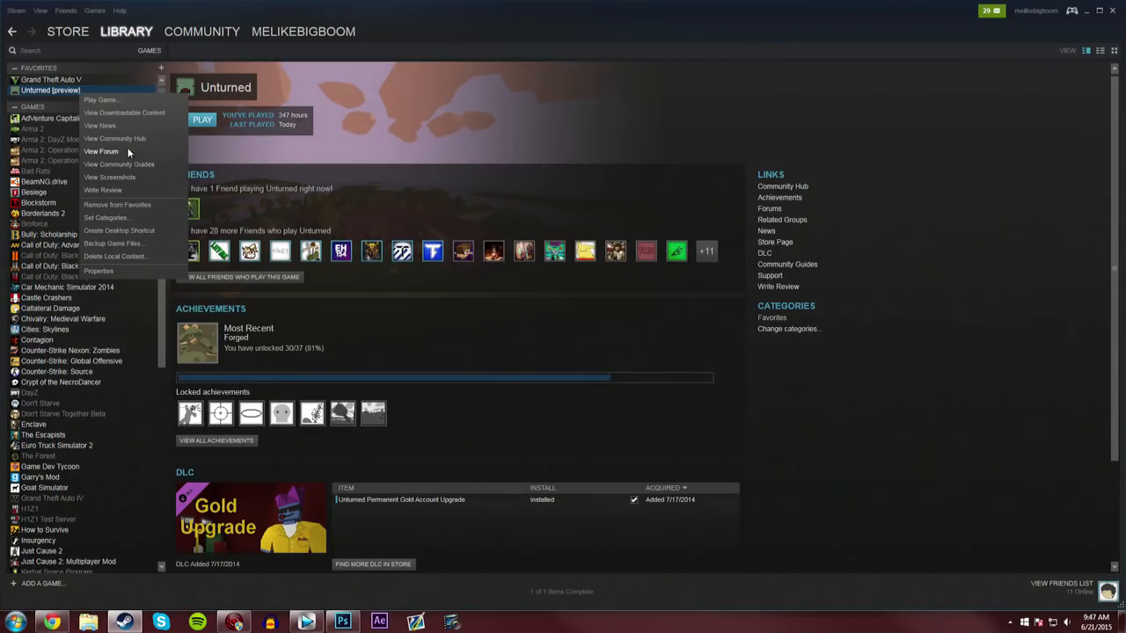
click(114, 138)
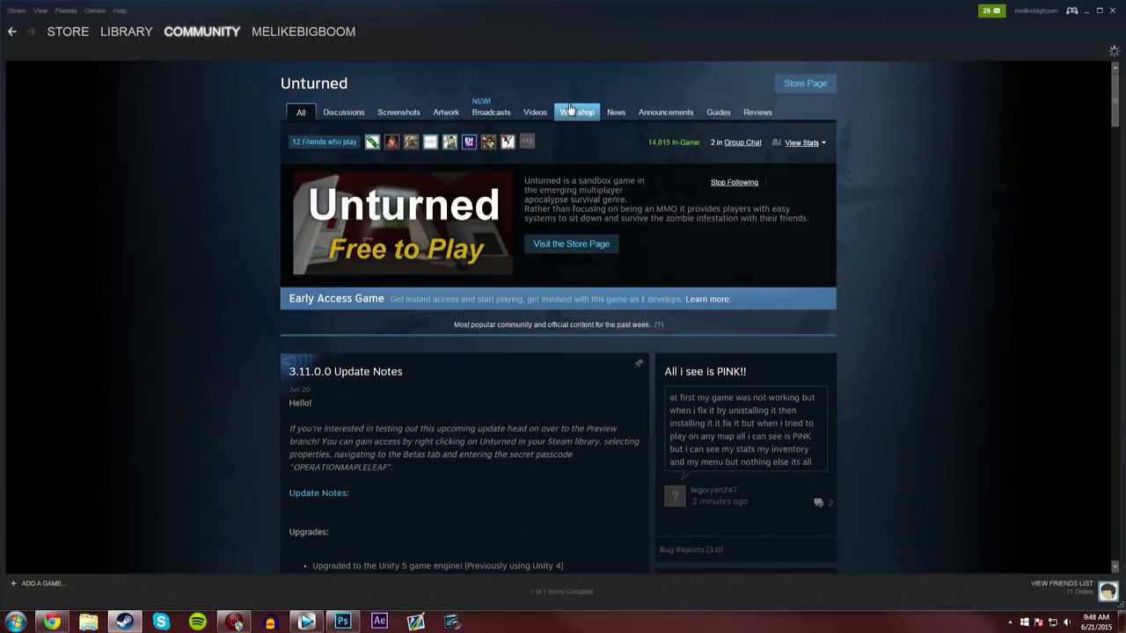
click(577, 112)
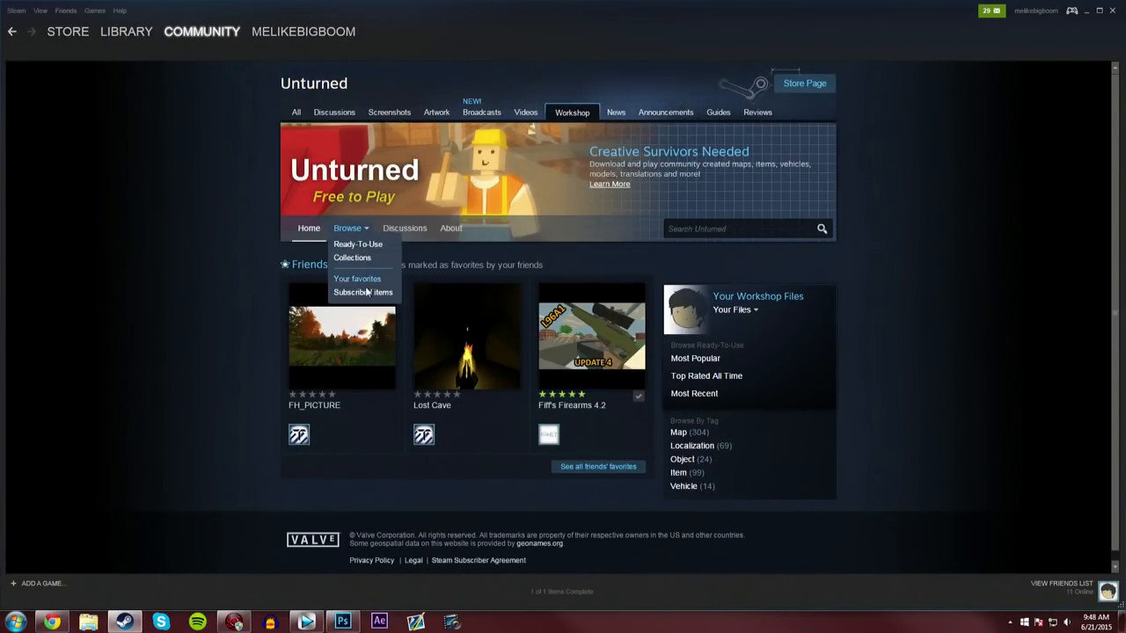
click(362, 292)
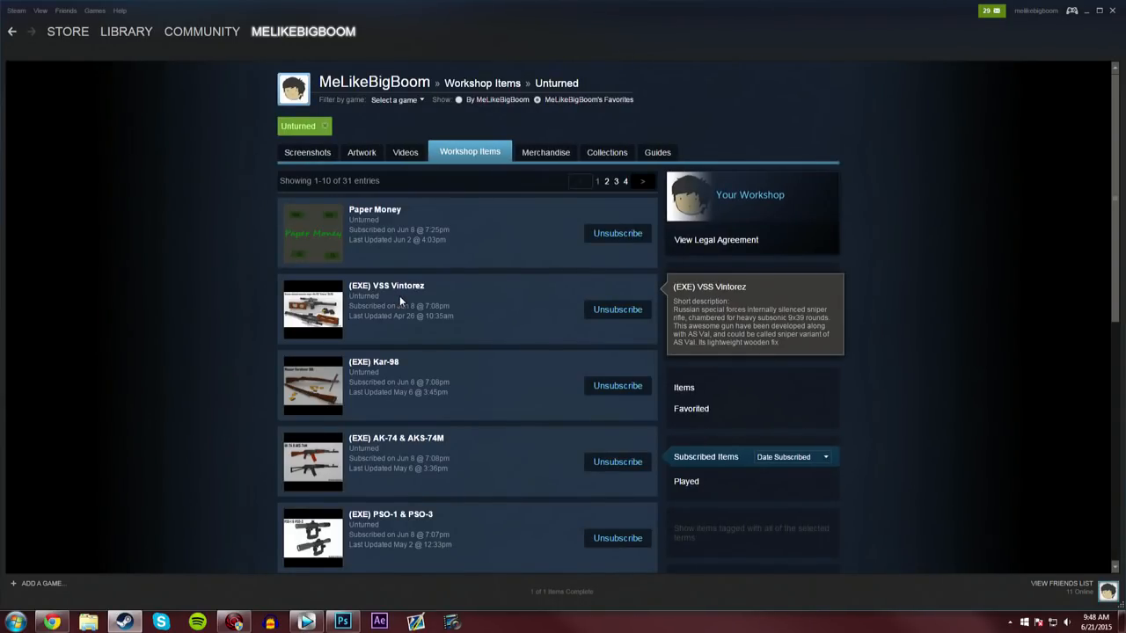
scroll(down, 3)
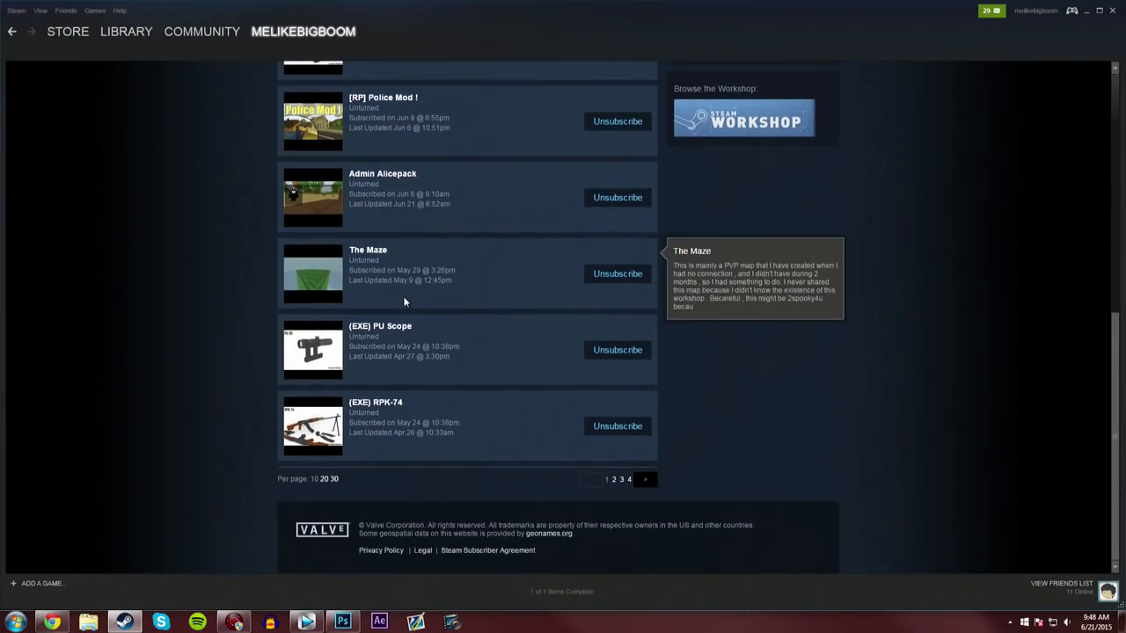
mouse_move(614, 491)
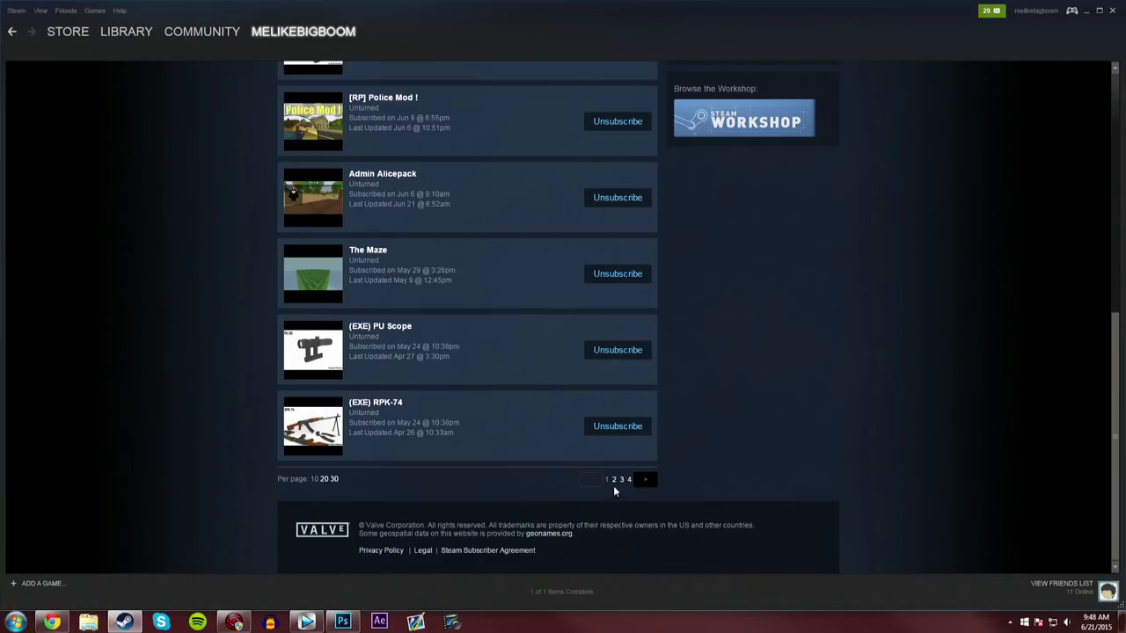
scroll(up, 3)
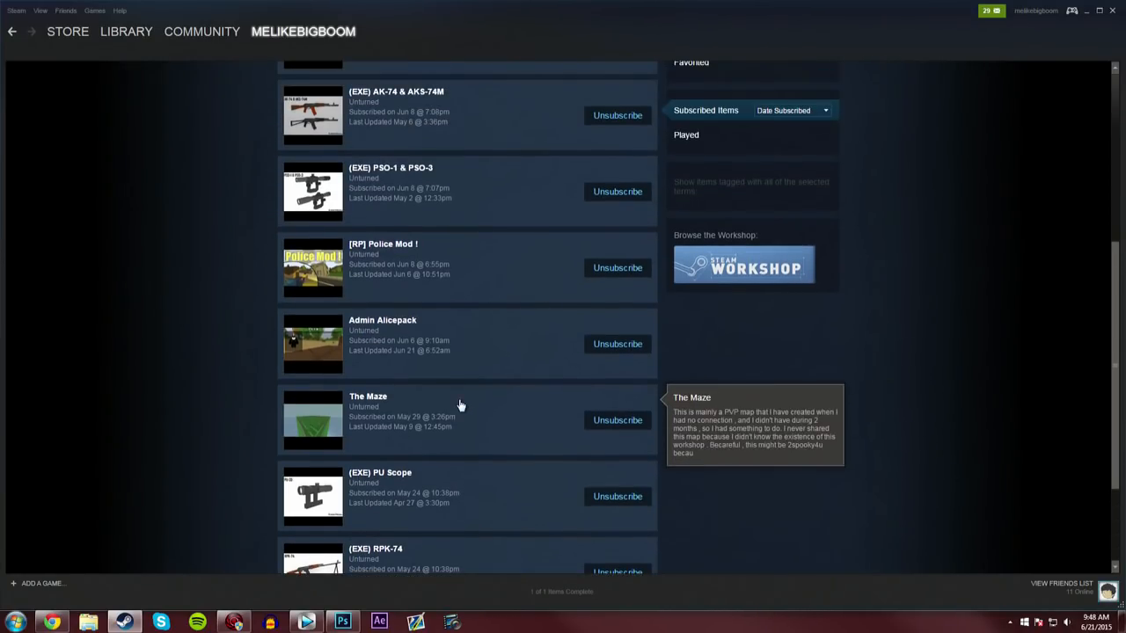
scroll(up, 3)
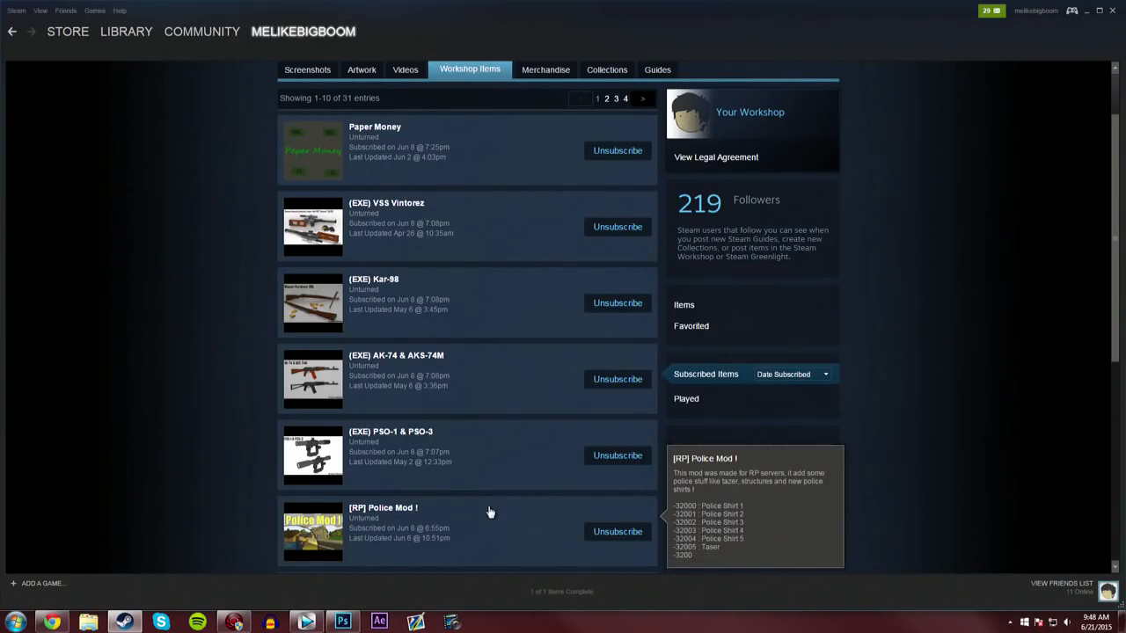
mouse_move(572, 240)
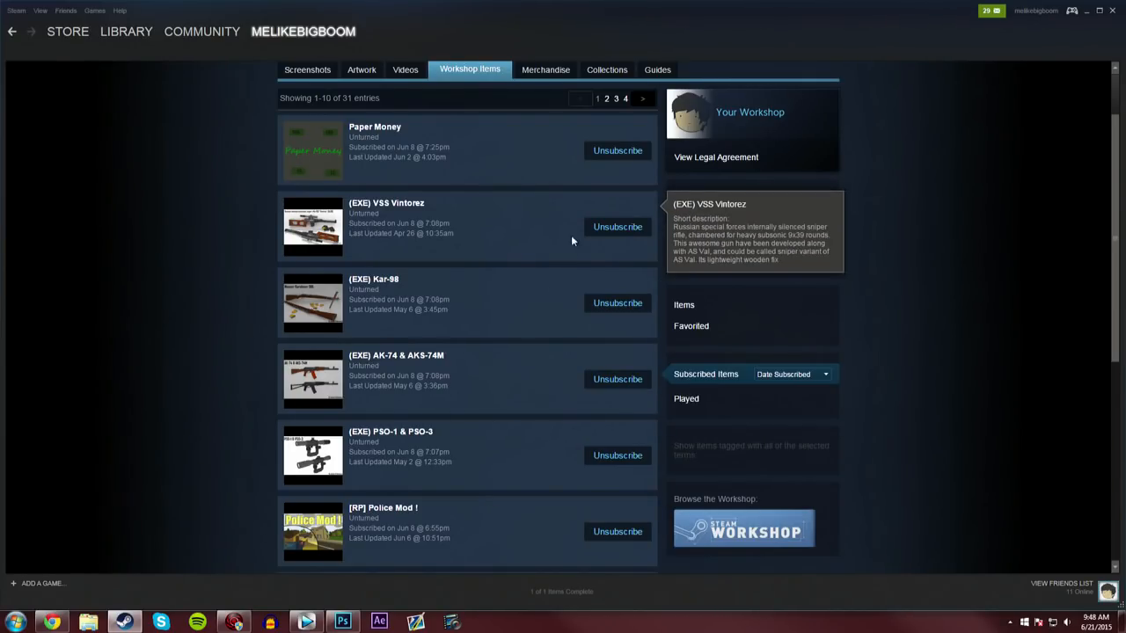
Unsubscribe from Paper Money, Dust 2 and the remaining subscribed workshop items
click(617, 150)
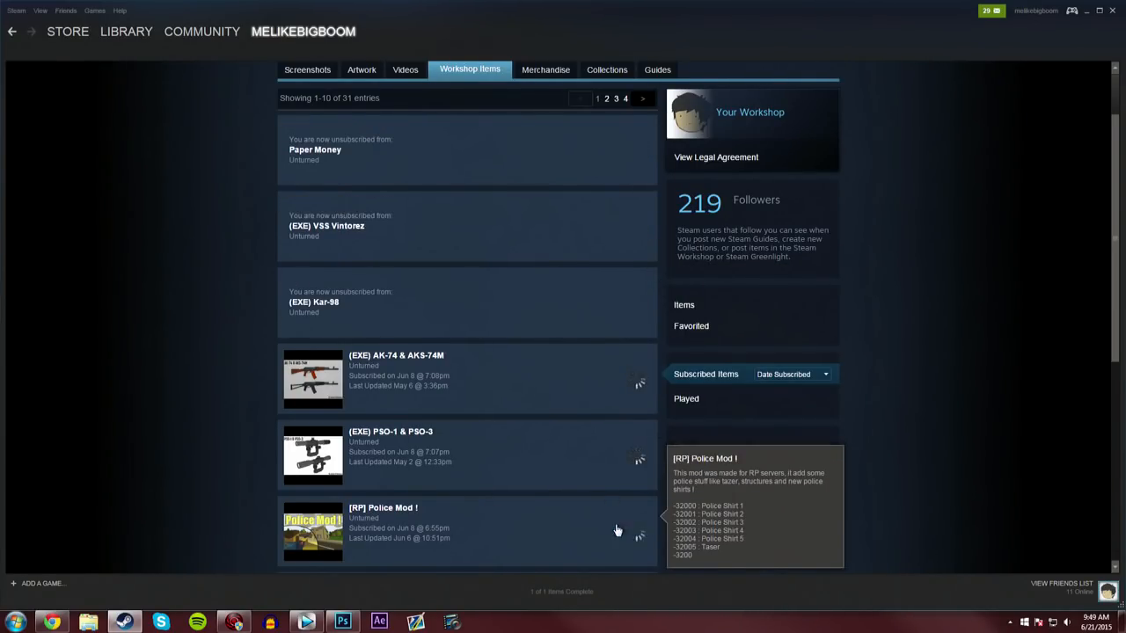
scroll(down, 3)
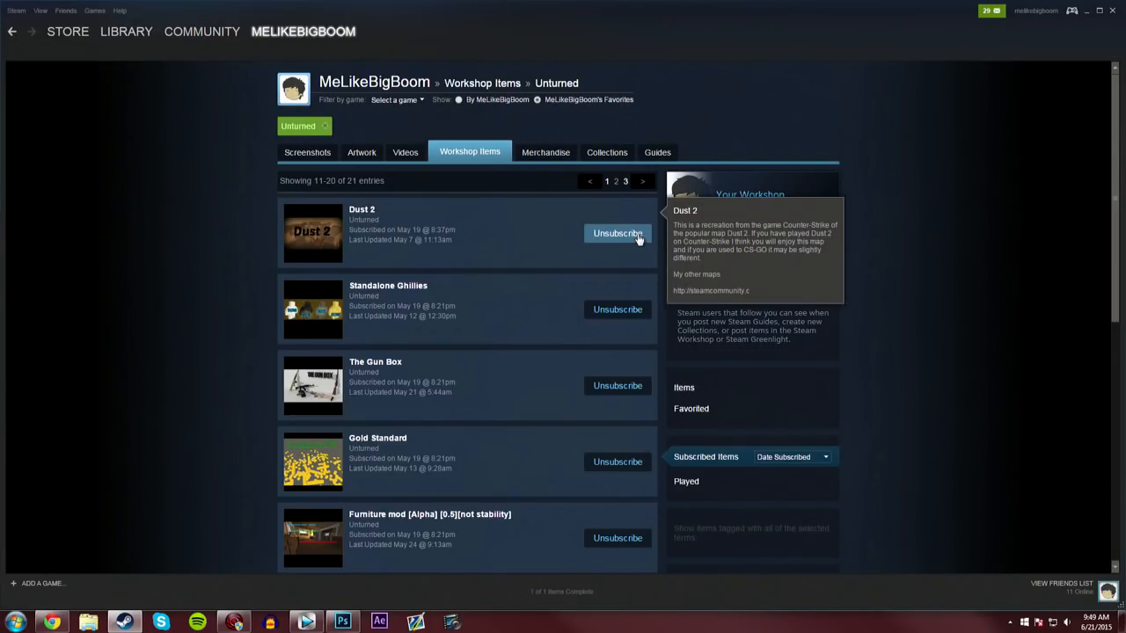
click(617, 233)
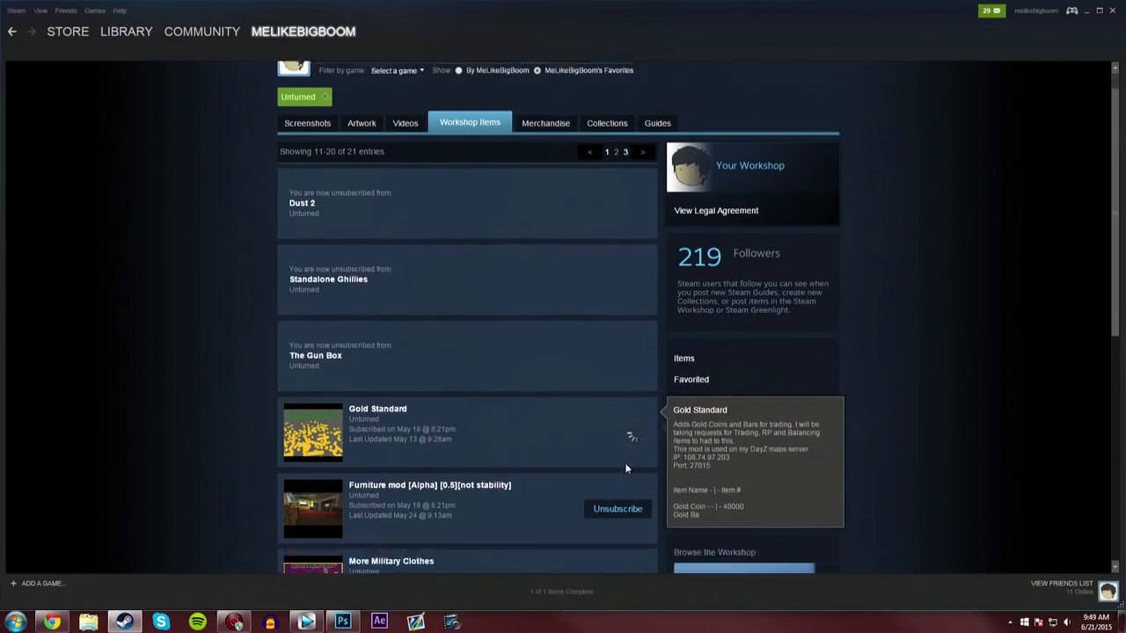
scroll(down, 3)
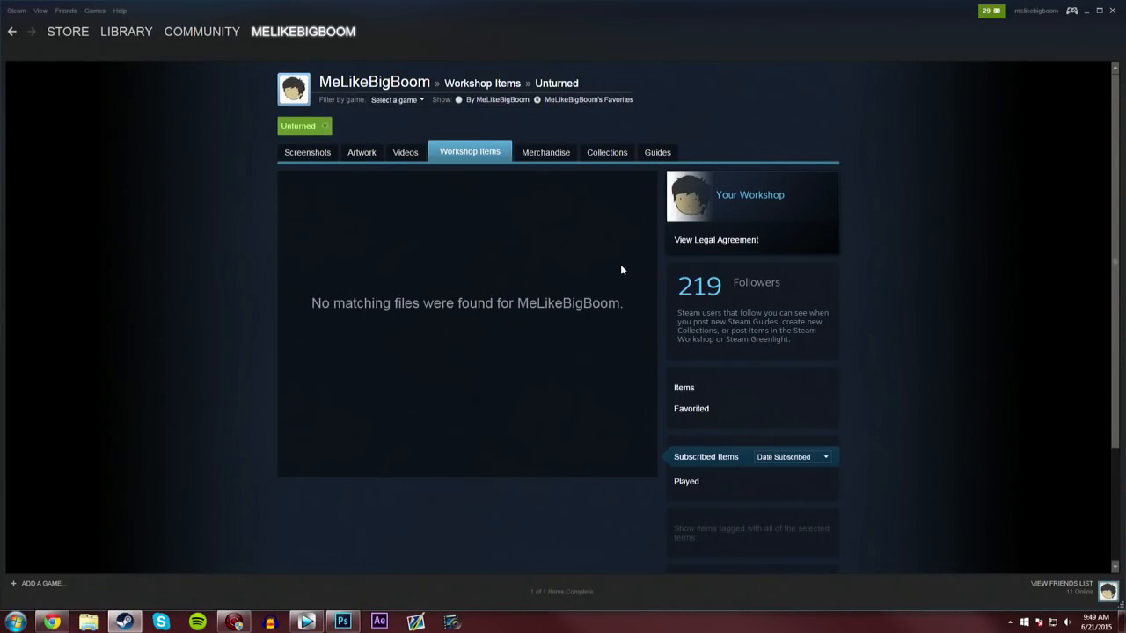
mouse_move(575, 408)
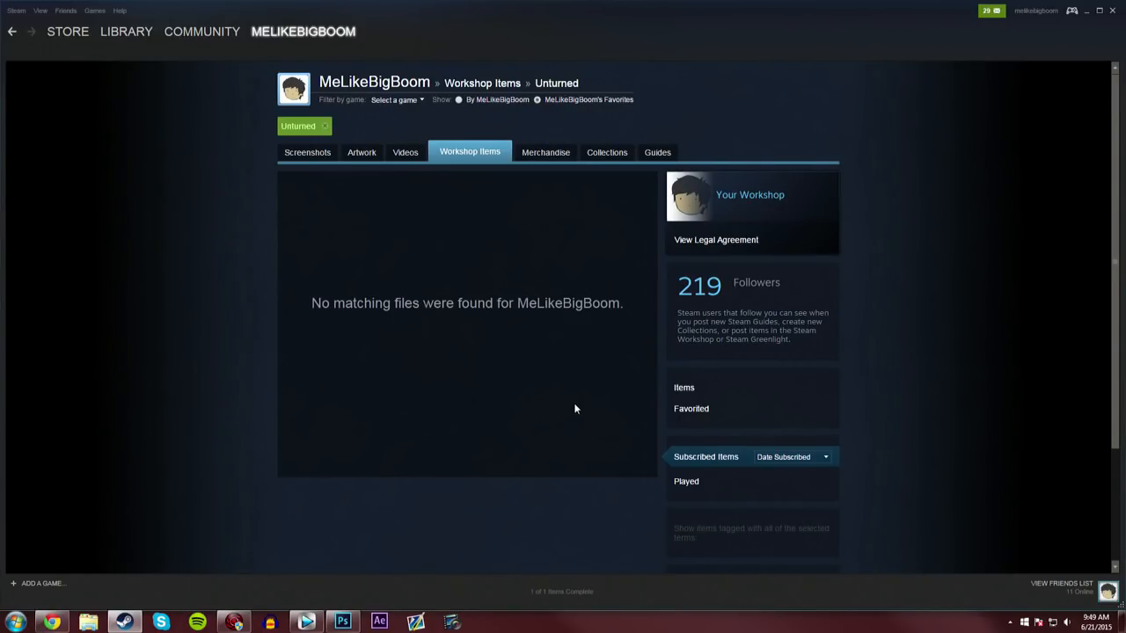
Launch Unturned from the Library and wait for its main menu
click(125, 31)
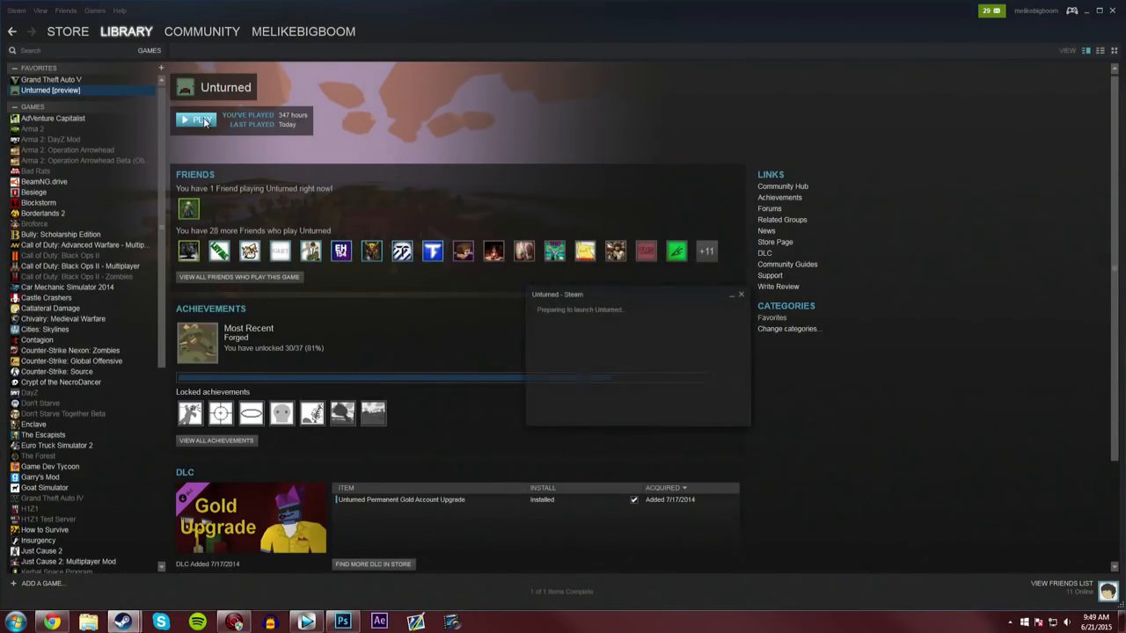
click(196, 120)
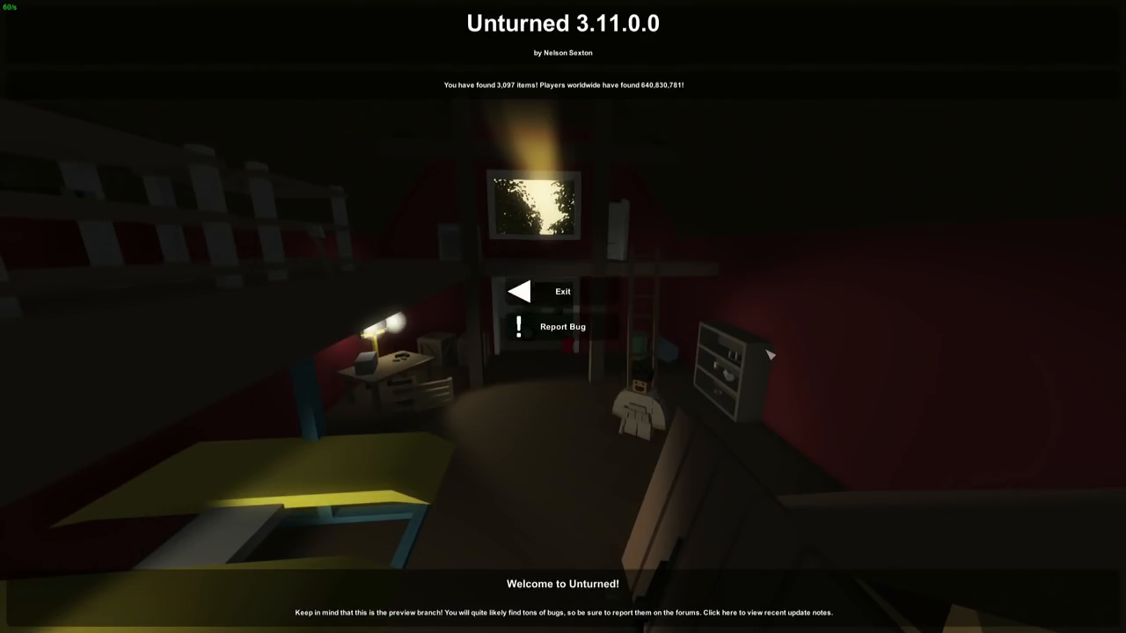
Quit Unturned and reopen its right-click options menu in the Steam library
click(546, 292)
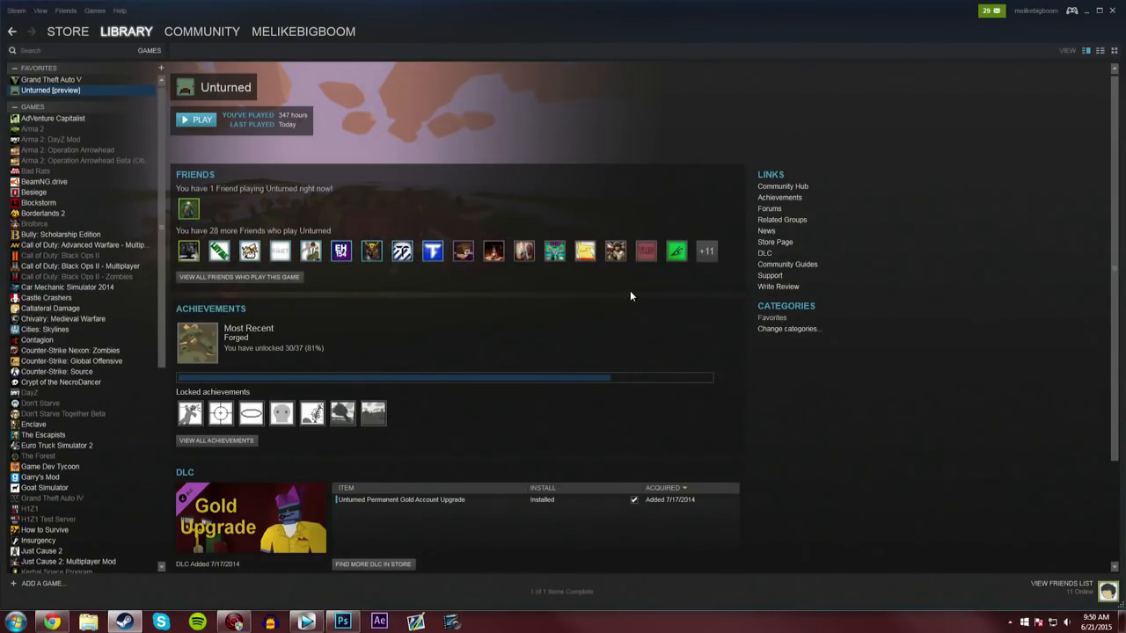
right_click(50, 90)
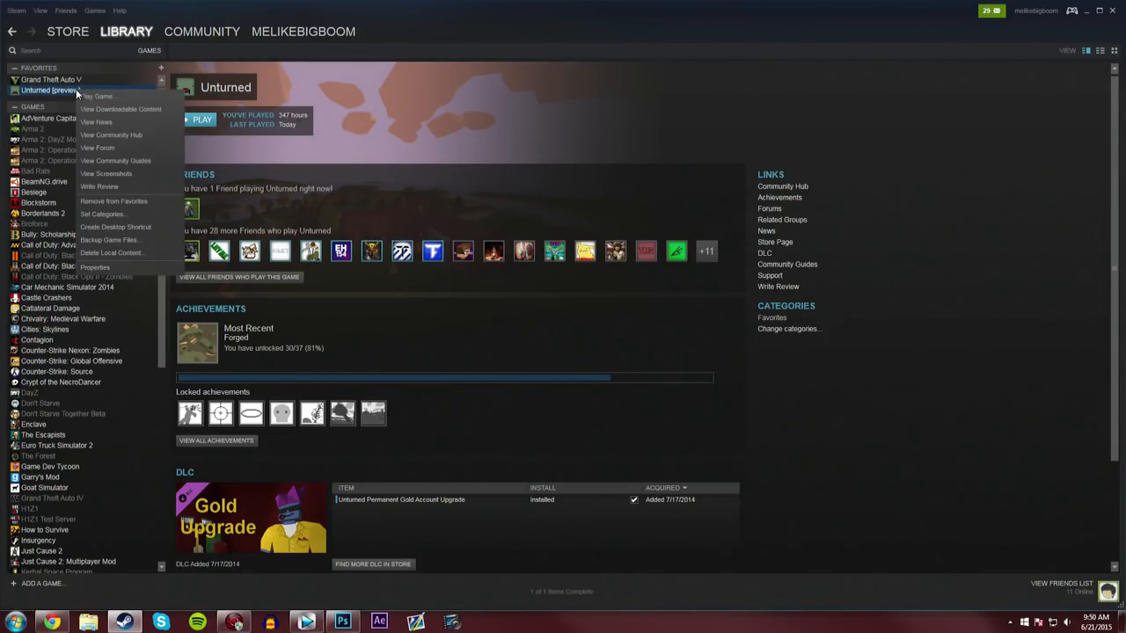
mouse_move(129, 258)
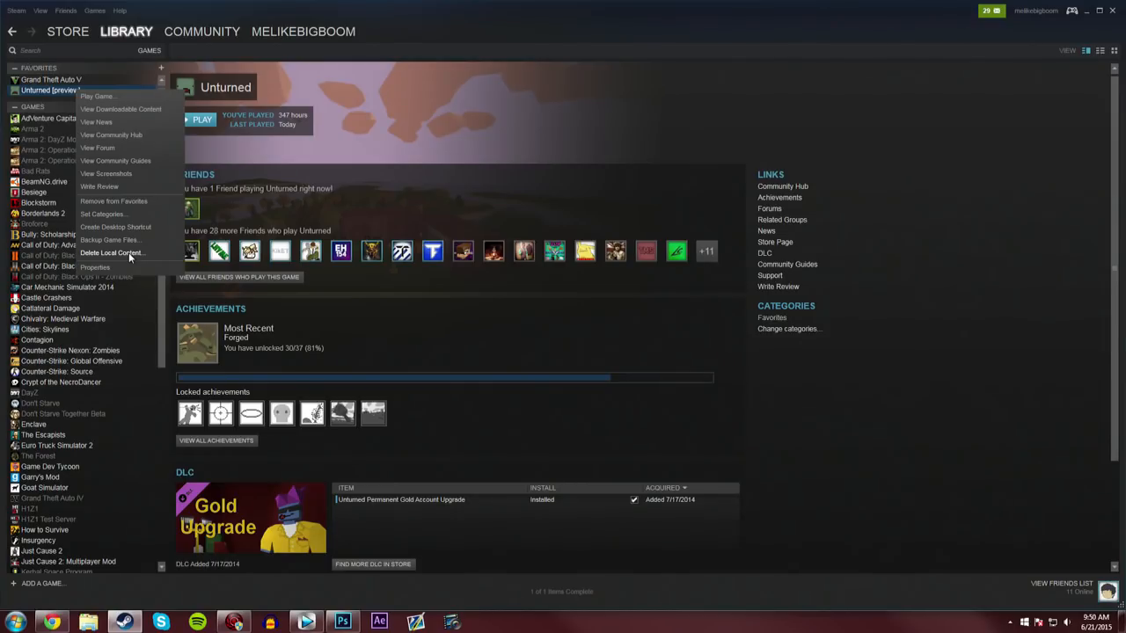
click(400, 300)
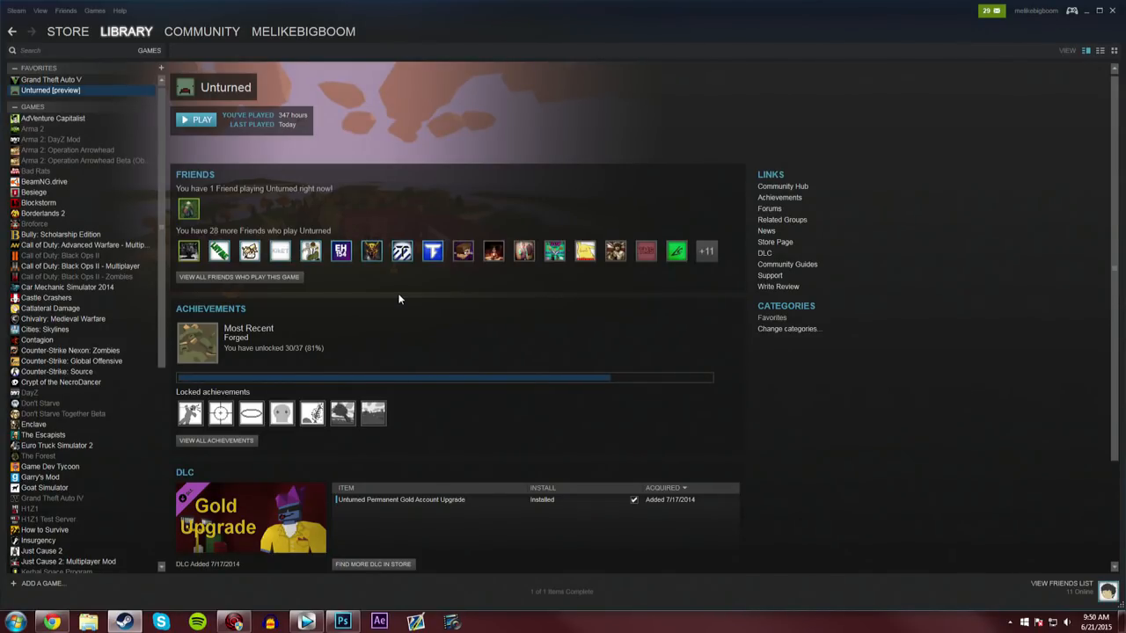
right_click(50, 90)
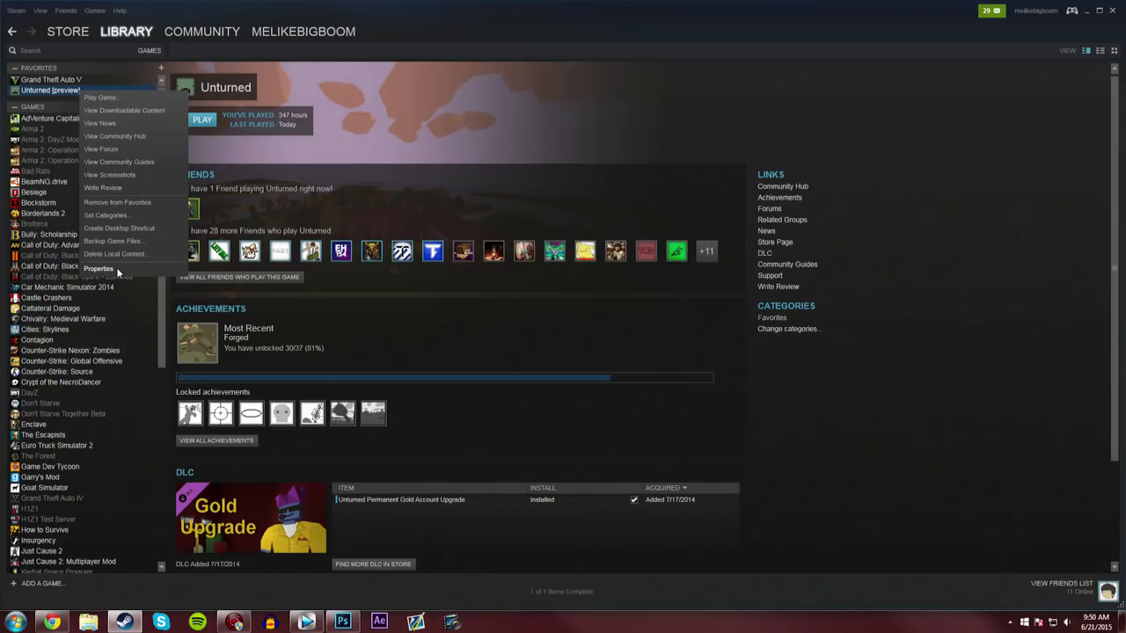
Open output_log from the Unturned_Data folder in the local install files
click(98, 268)
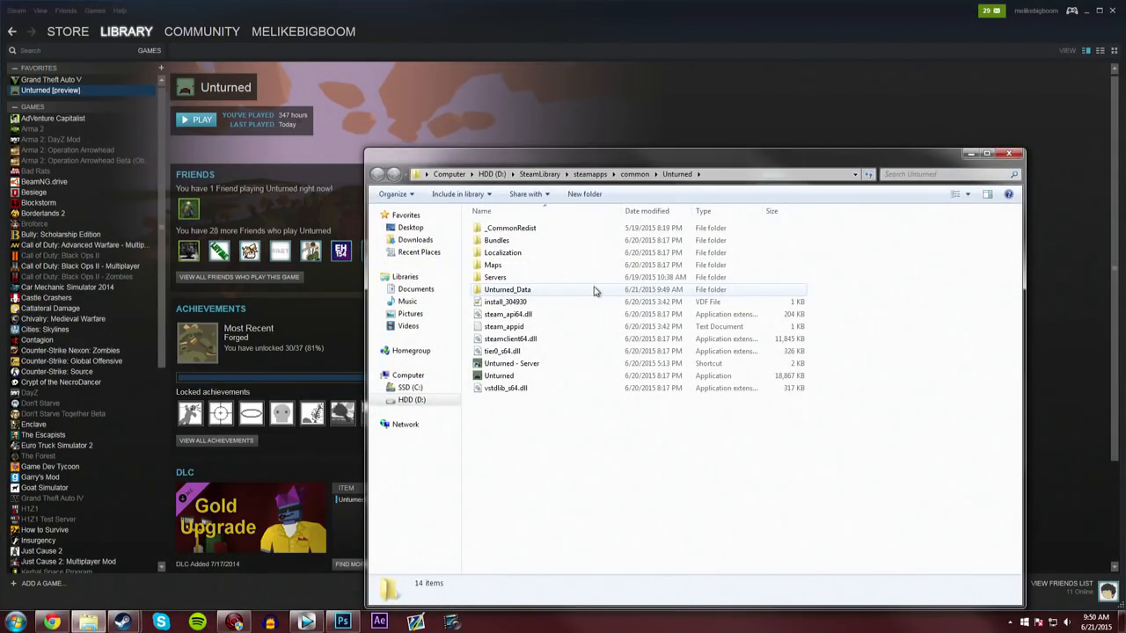
double_click(508, 290)
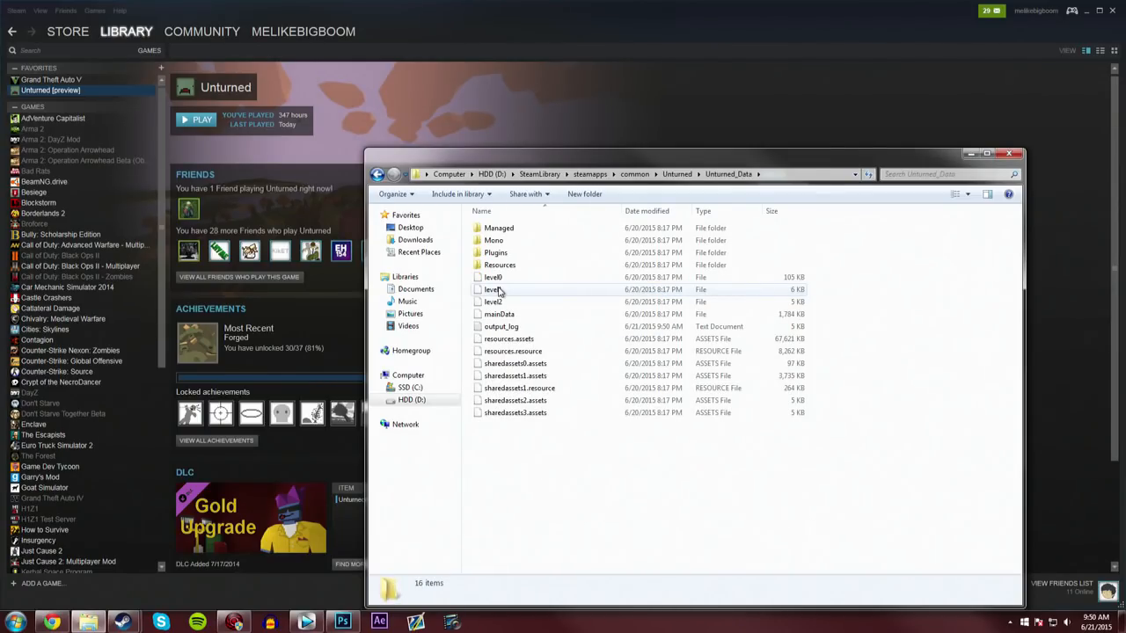
click(501, 326)
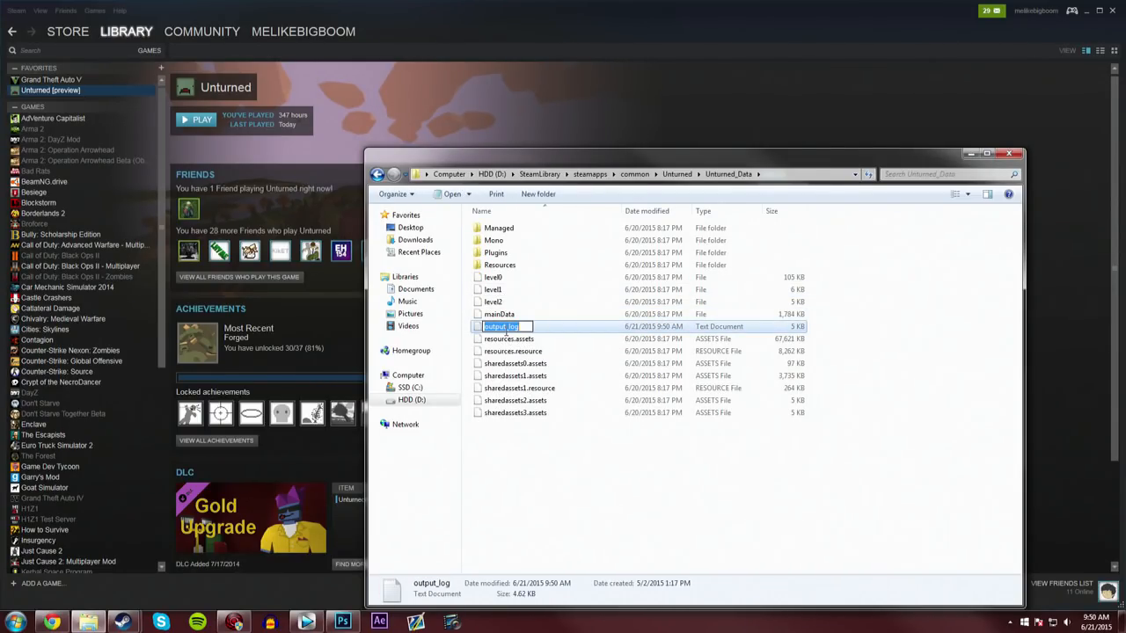
double_click(501, 326)
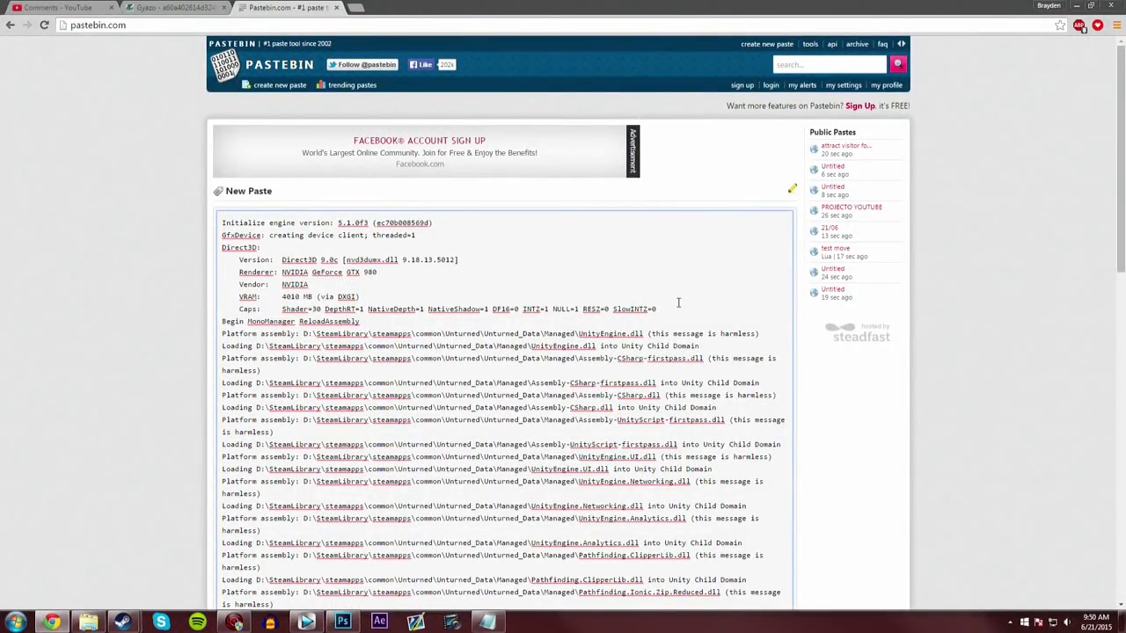
Submit the pasted output log as a new untitled Pastebin paste
scroll(down, 3)
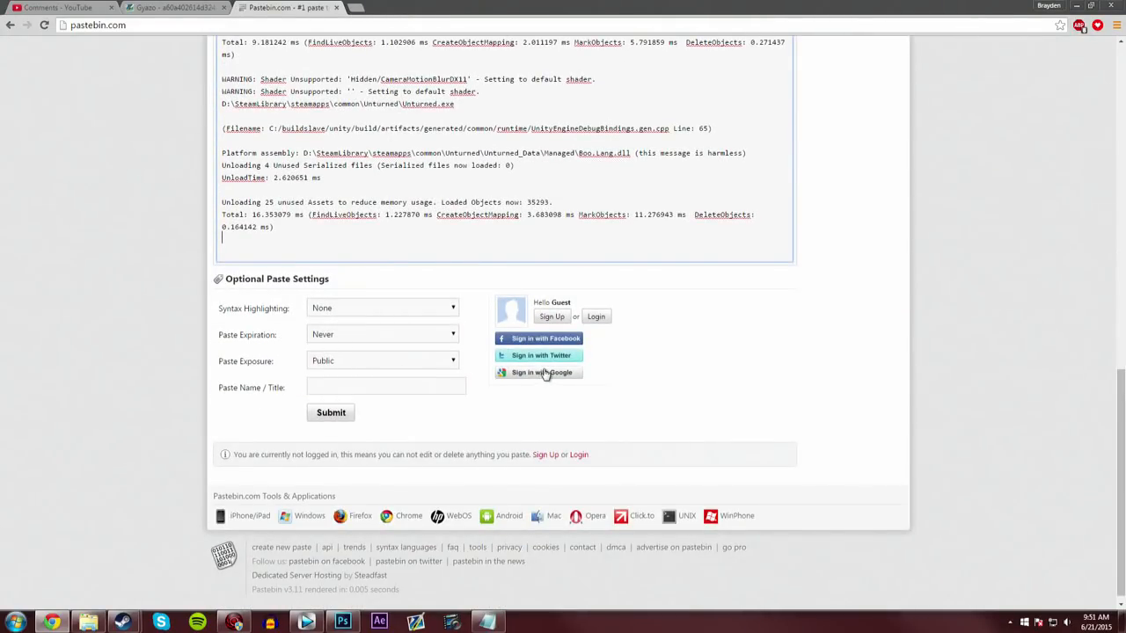
click(331, 412)
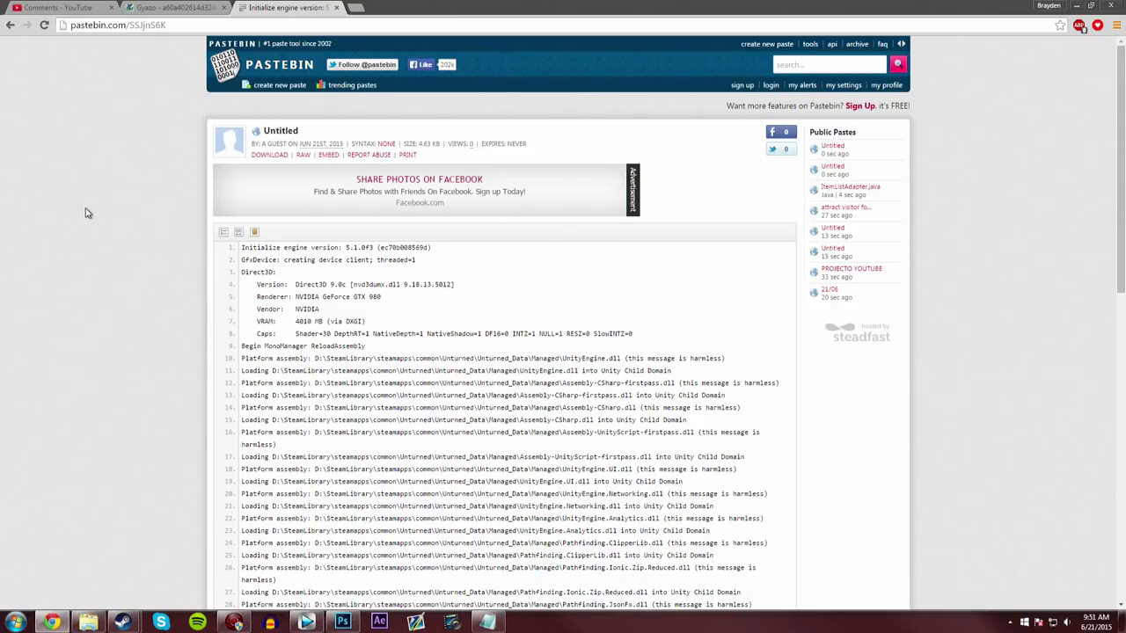
scroll(down, 3)
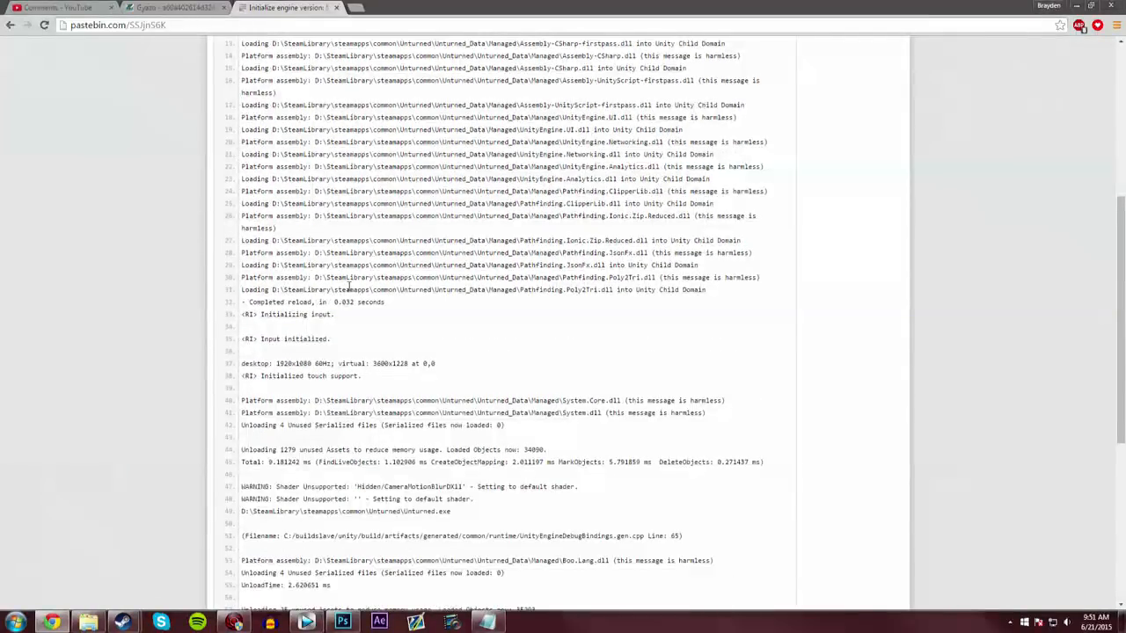
scroll(down, 3)
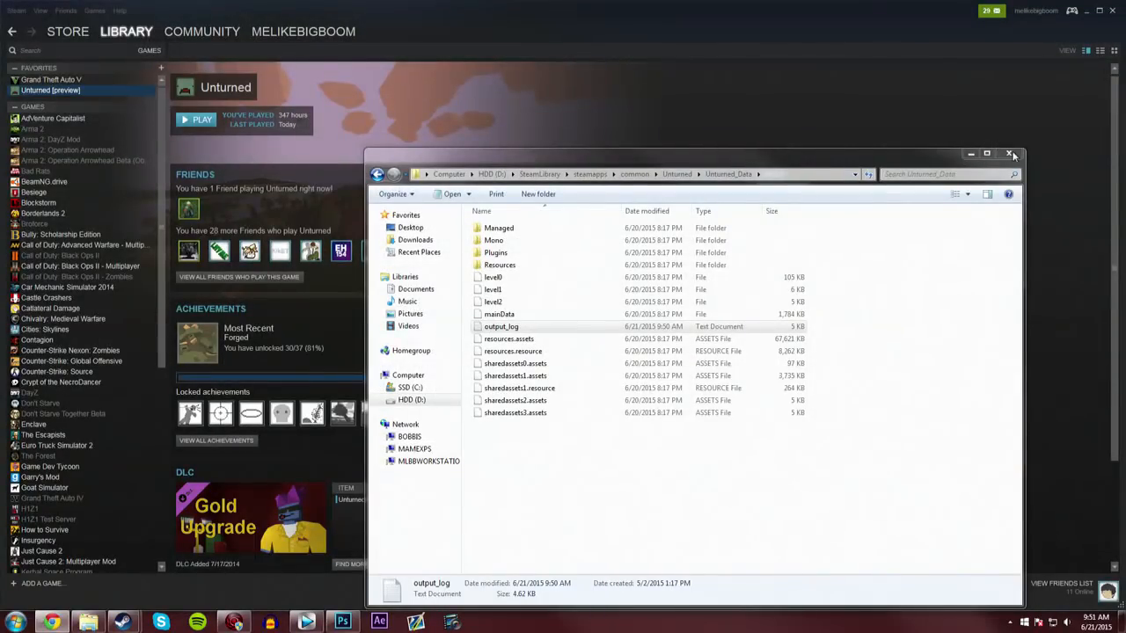
Close the Unturned_Data Explorer window
click(1011, 153)
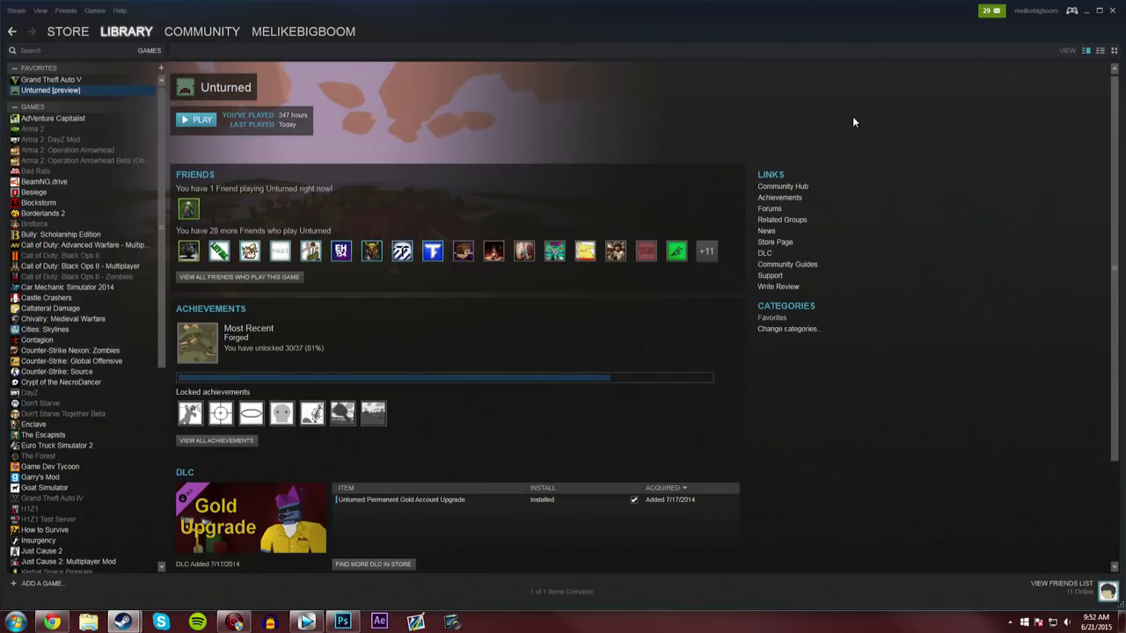
Go from the profile's Groups list to the Unturned Workshop group page
click(202, 31)
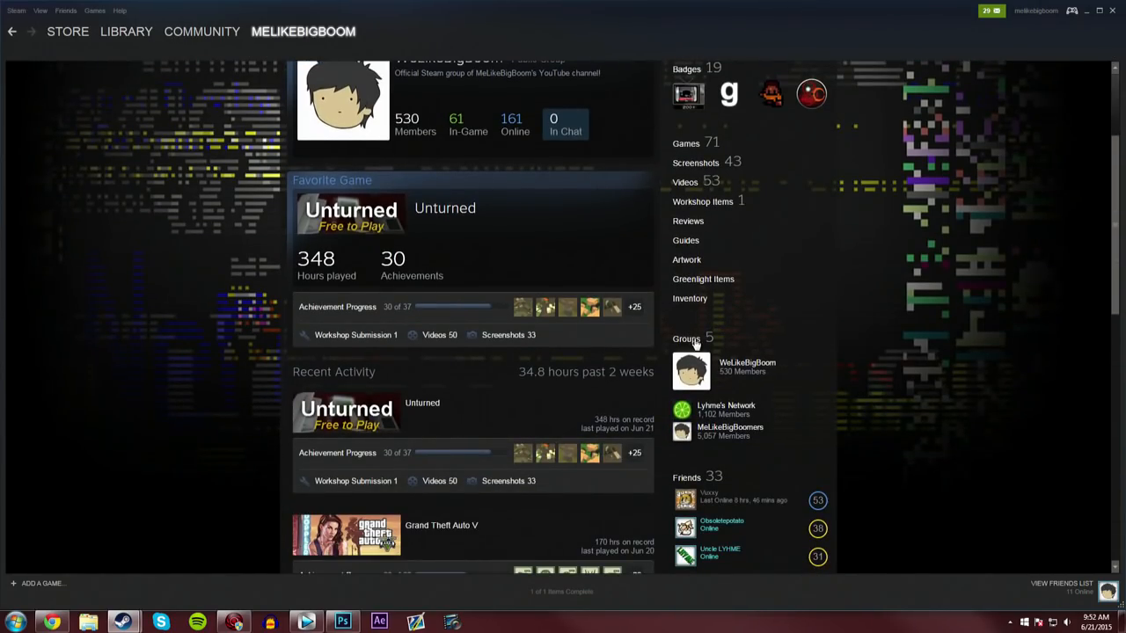
click(687, 339)
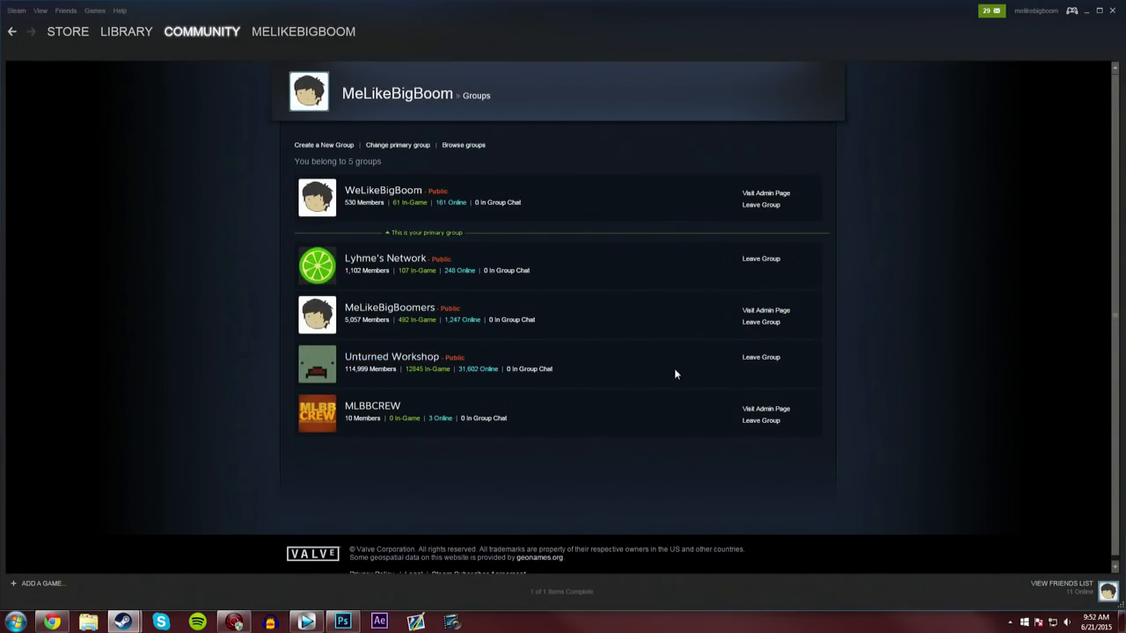
click(392, 356)
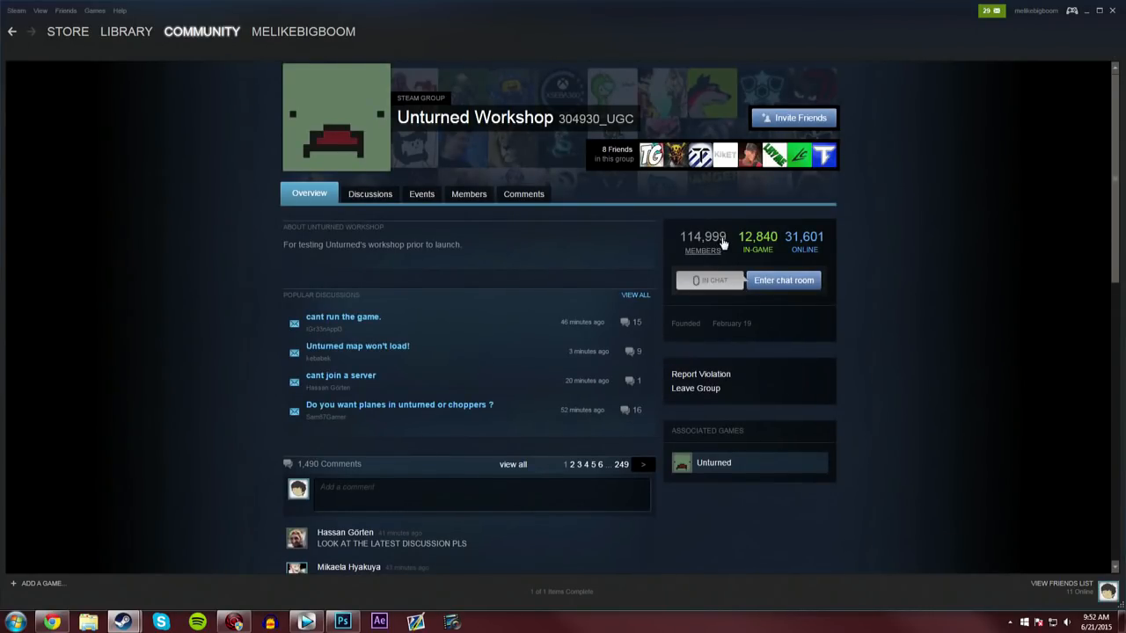
mouse_move(791, 376)
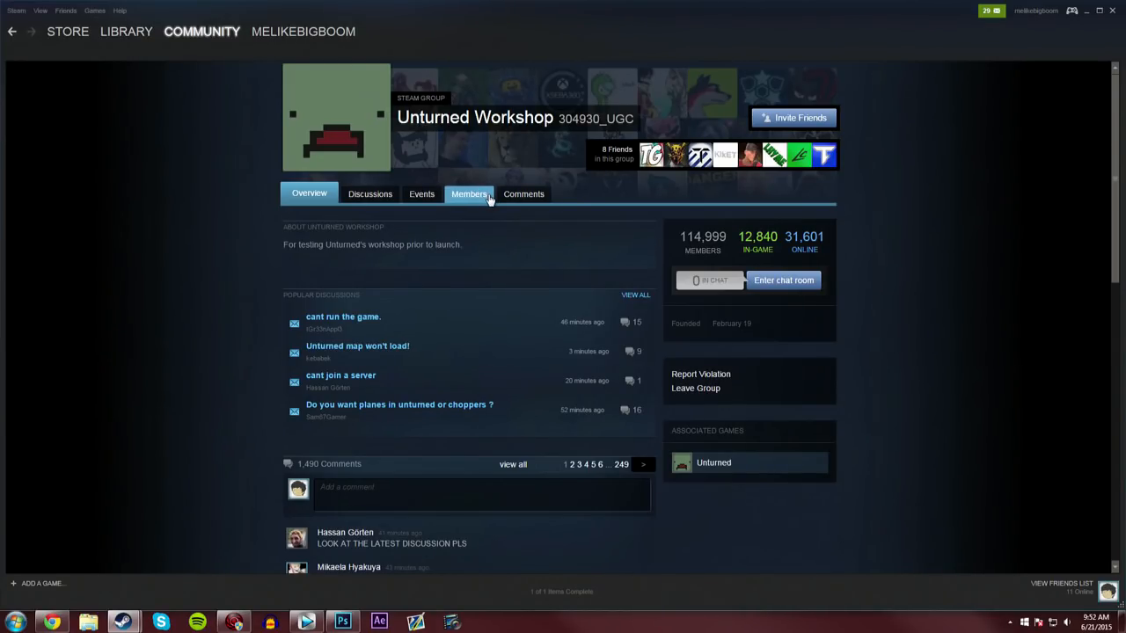
mouse_move(290, 126)
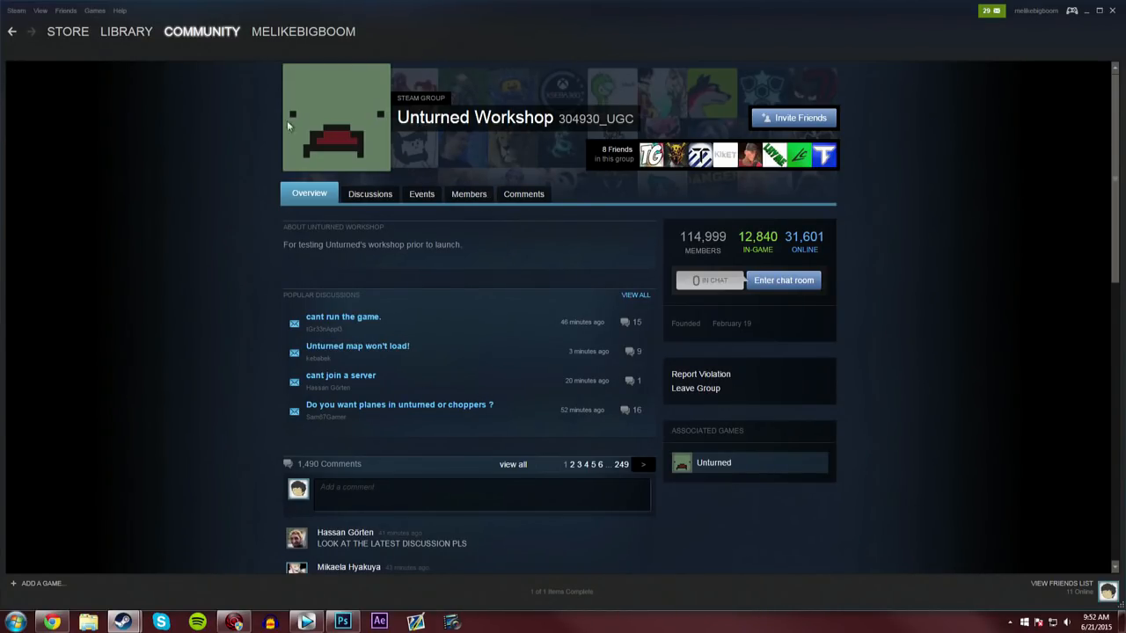
mouse_move(552, 268)
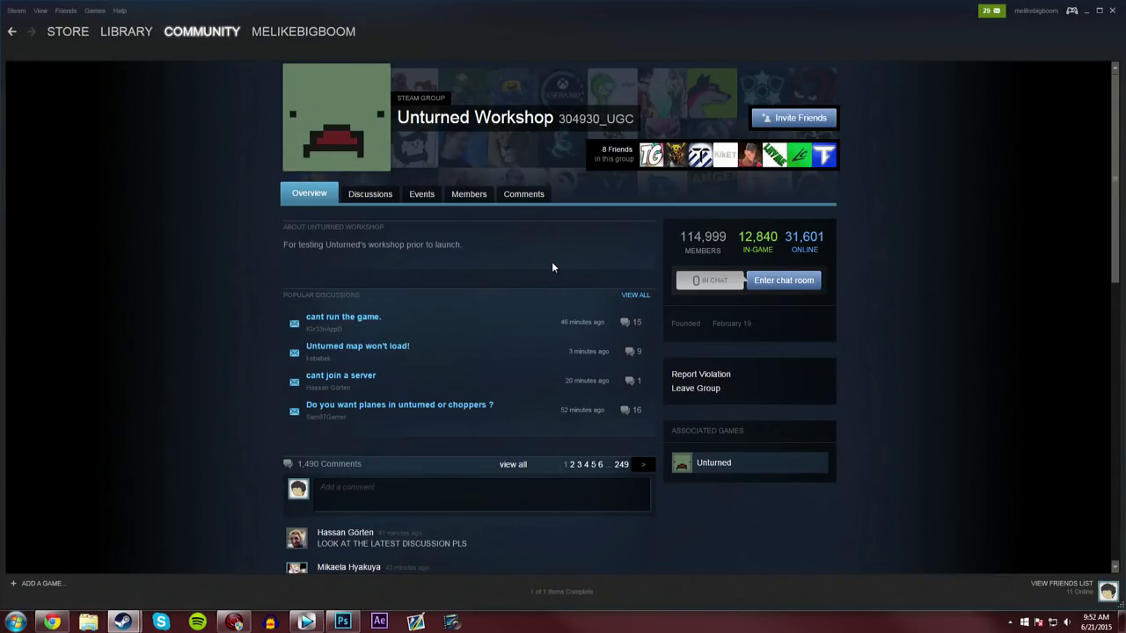